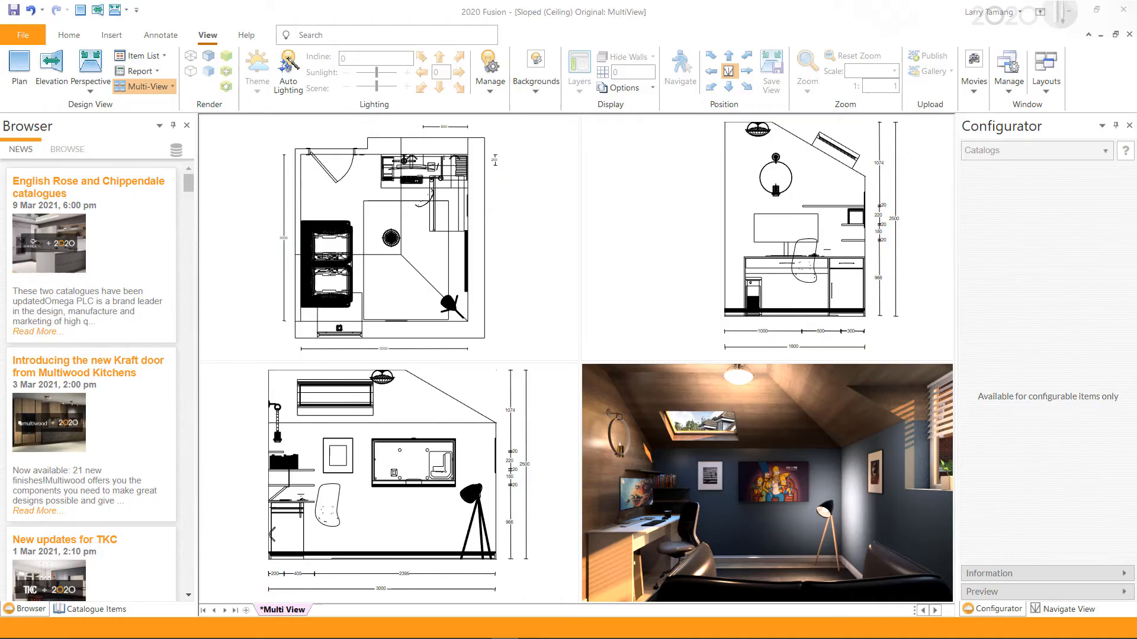
Show the room plan alone, then switch to the empty four-pane Multi-View layout.
click(17, 65)
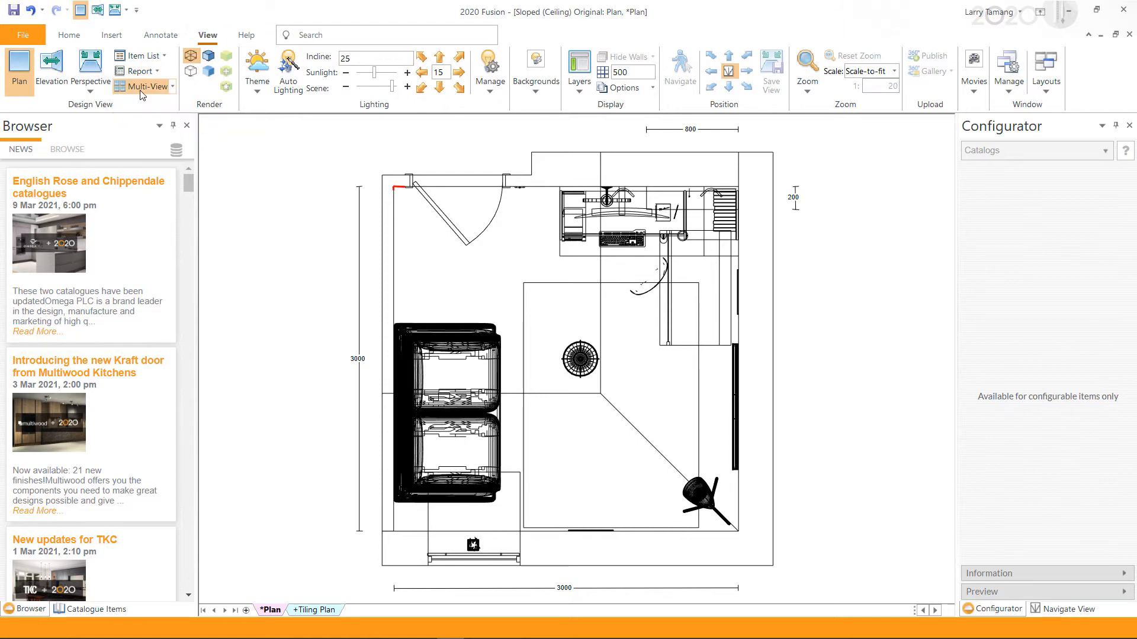
click(144, 85)
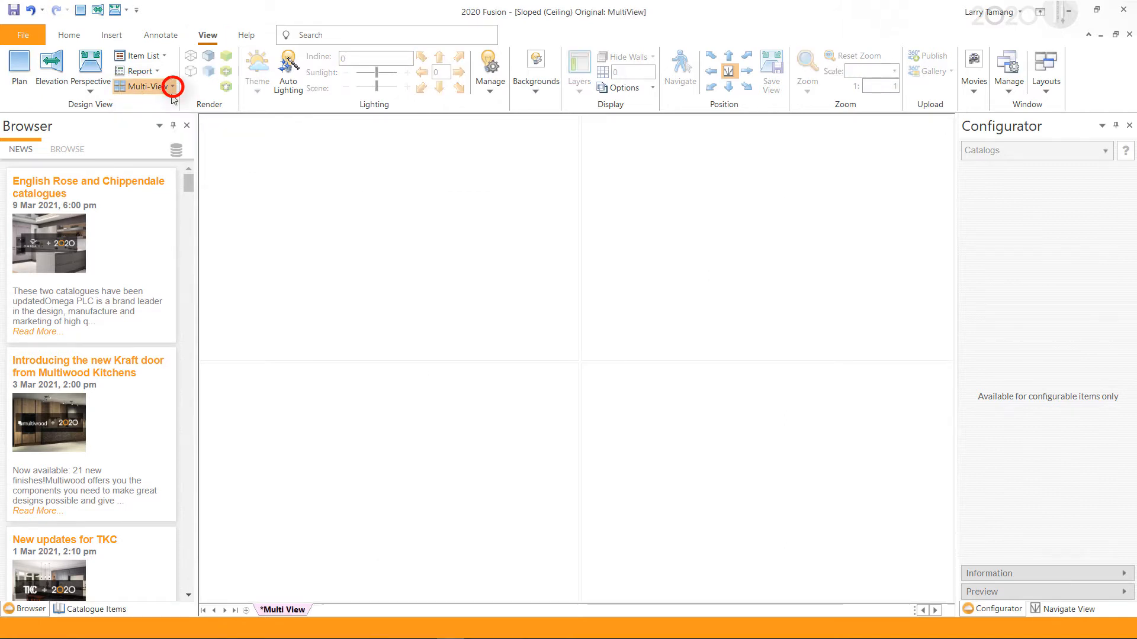
Assign the plan to the top-left pane and start choosing views for the remaining panes.
click(172, 87)
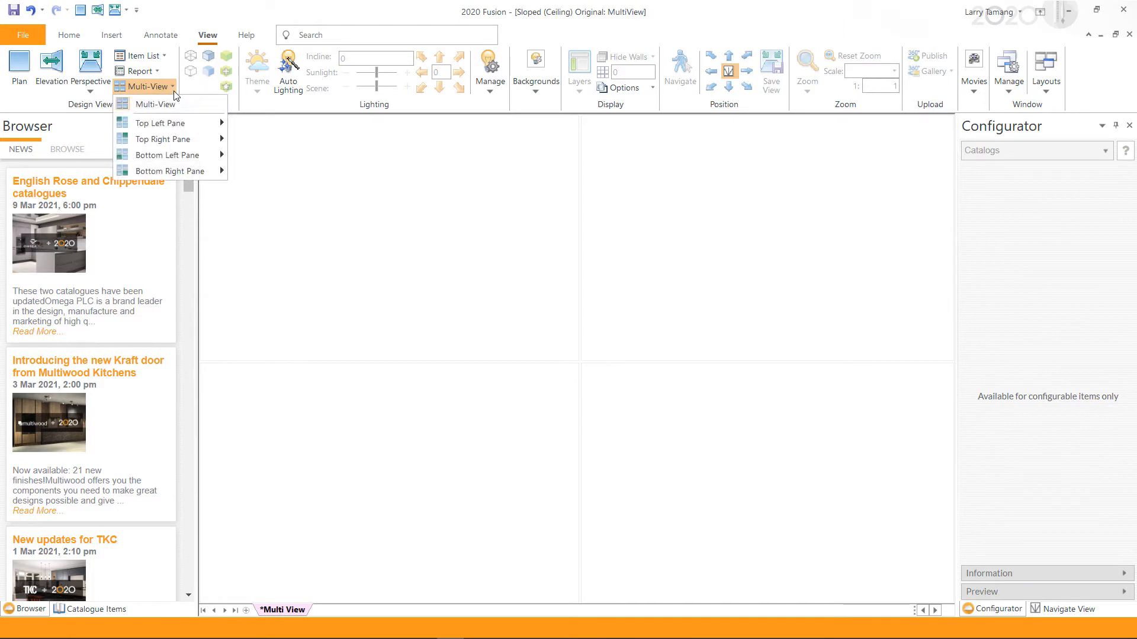
mouse_move(174, 122)
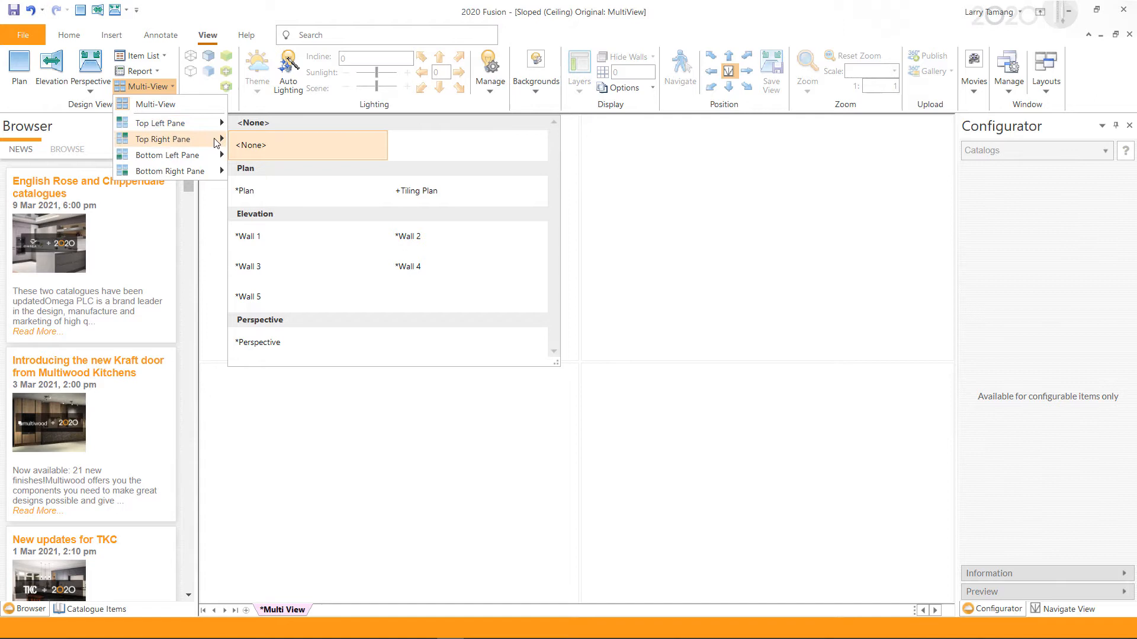
click(244, 191)
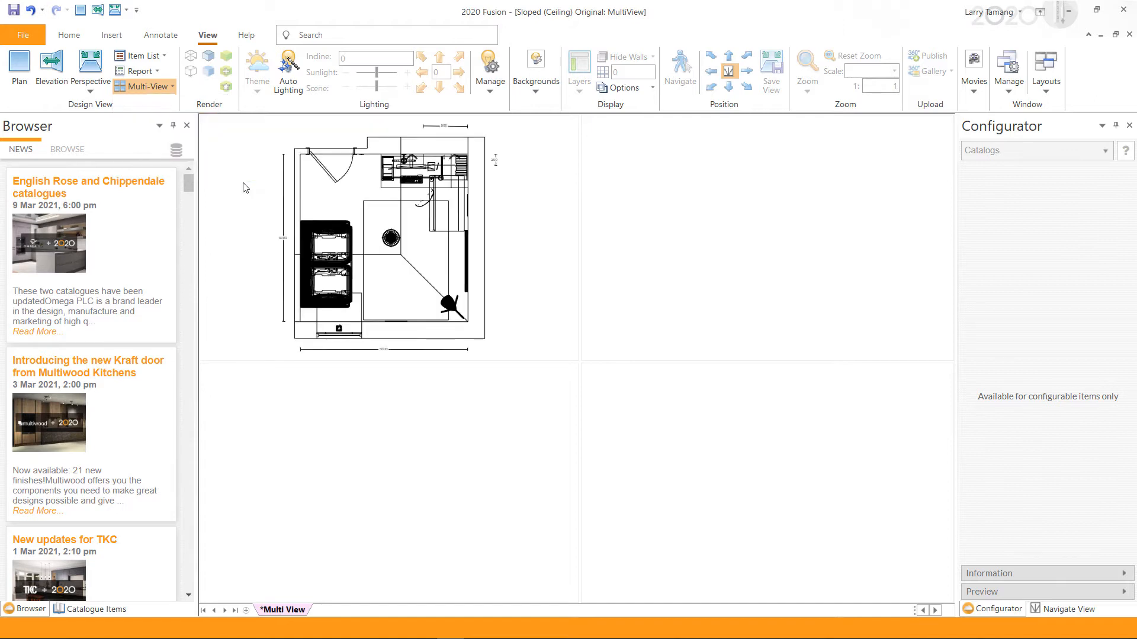
click(150, 87)
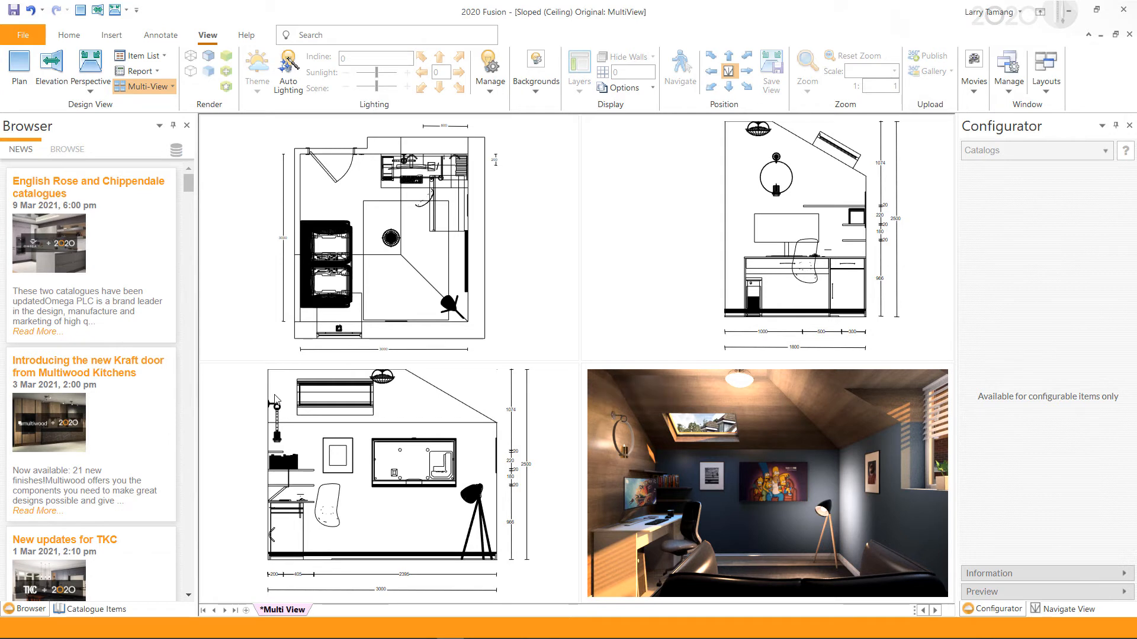
Save the full perspective as named view Perspective1, reposition its camera, and return to Multi-View.
click(91, 68)
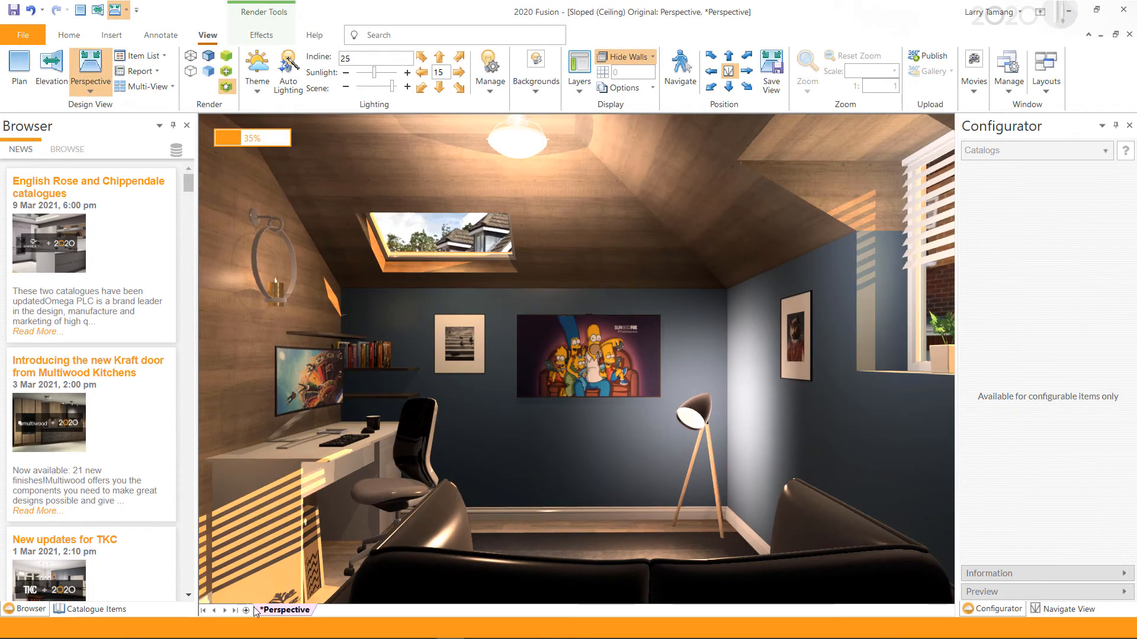
mouse_move(247, 610)
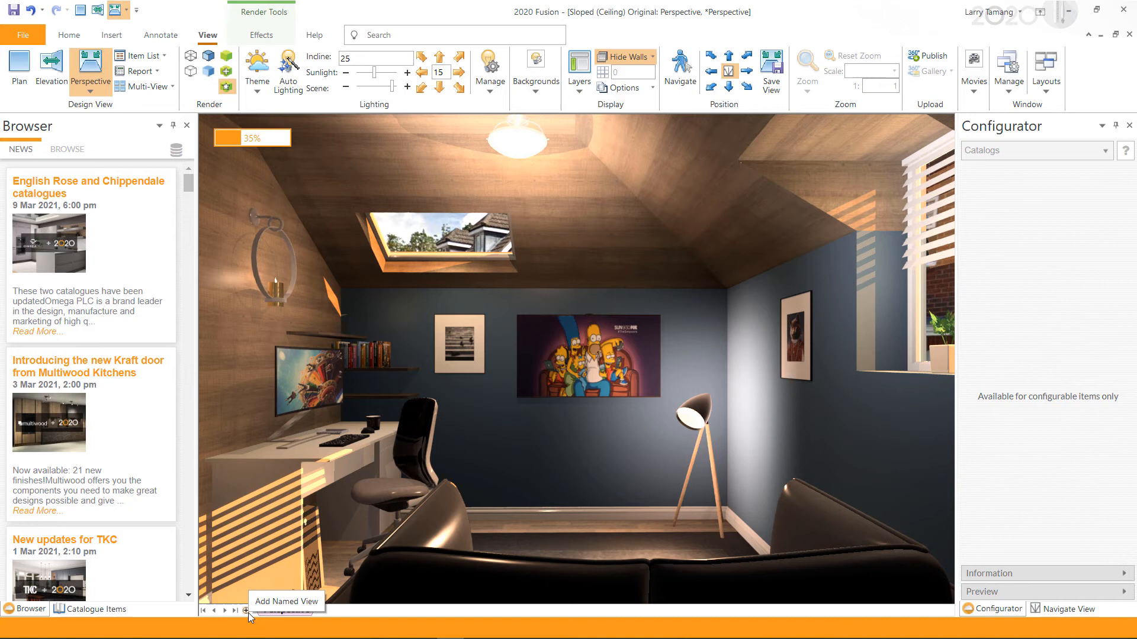
click(246, 610)
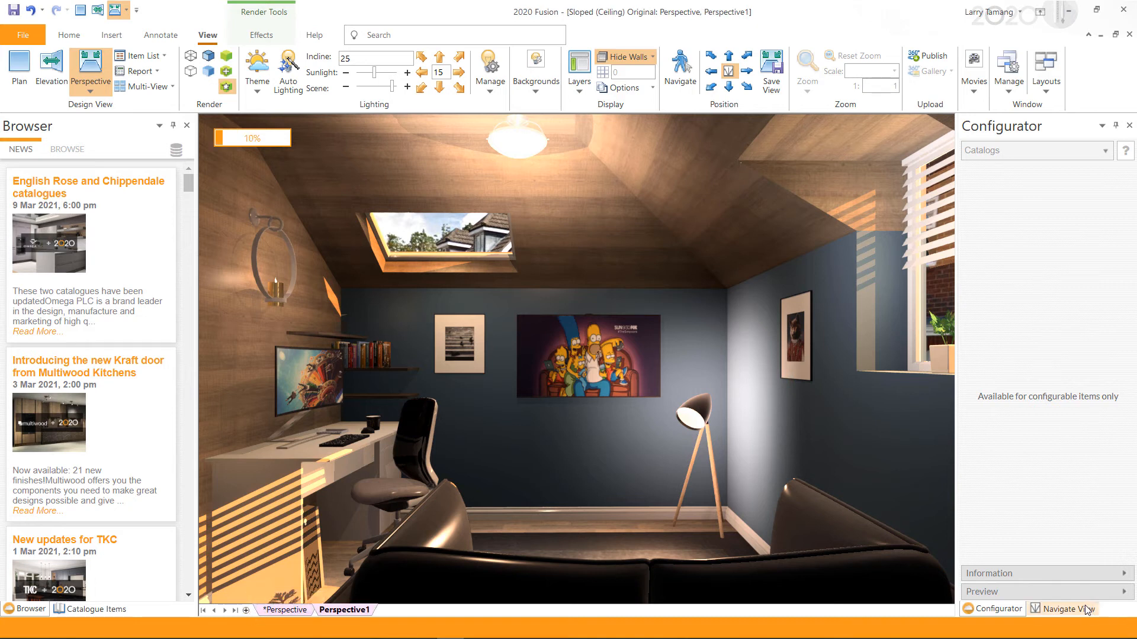
click(1067, 609)
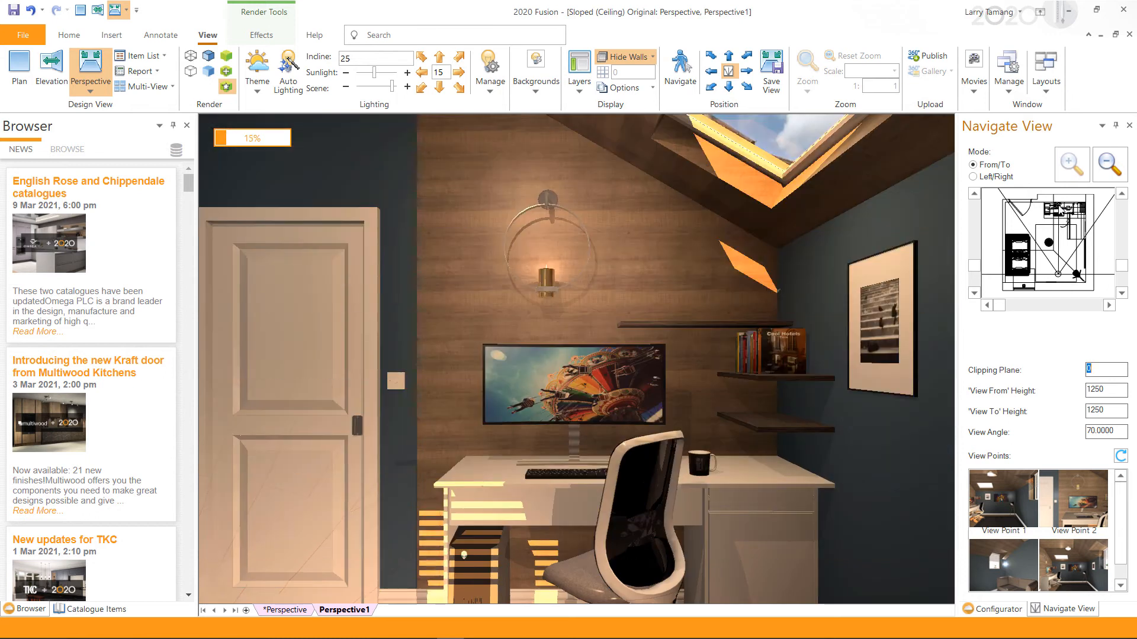
click(141, 87)
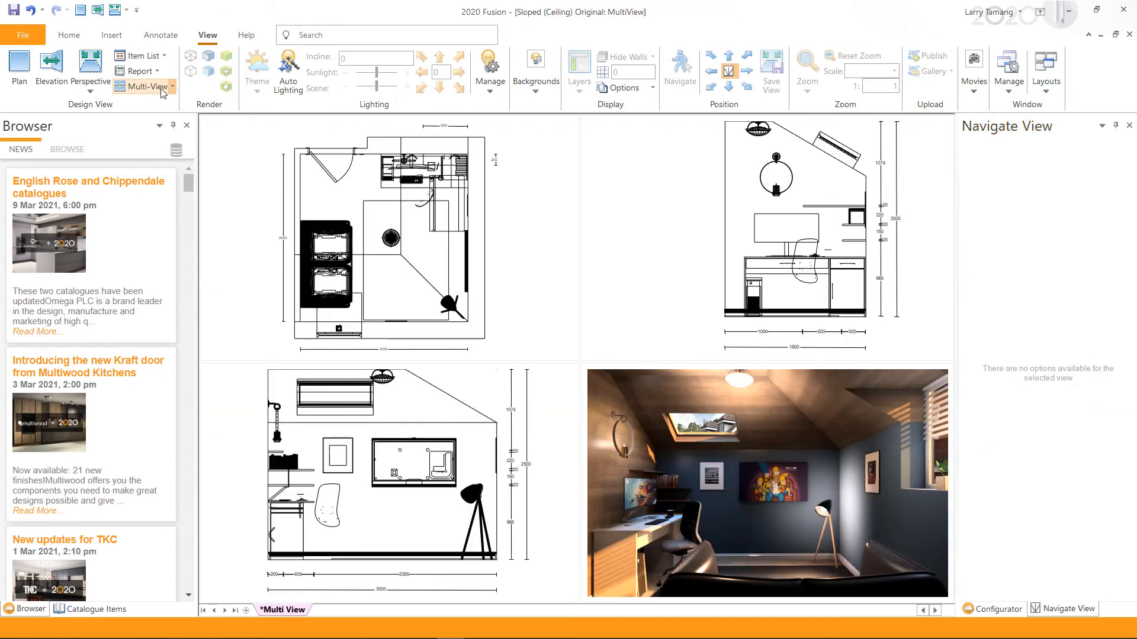
Put Perspective1 into the bottom-left pane in place of the elevation.
click(149, 86)
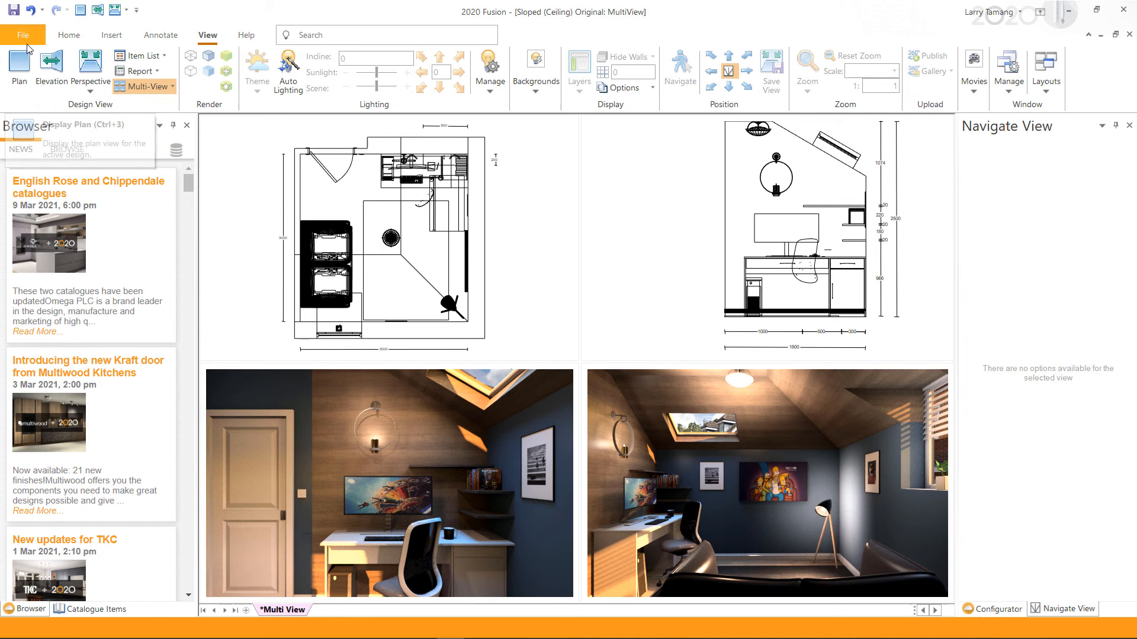
Preview the four-view page for printing with Print Render instead of Wireframe.
click(24, 35)
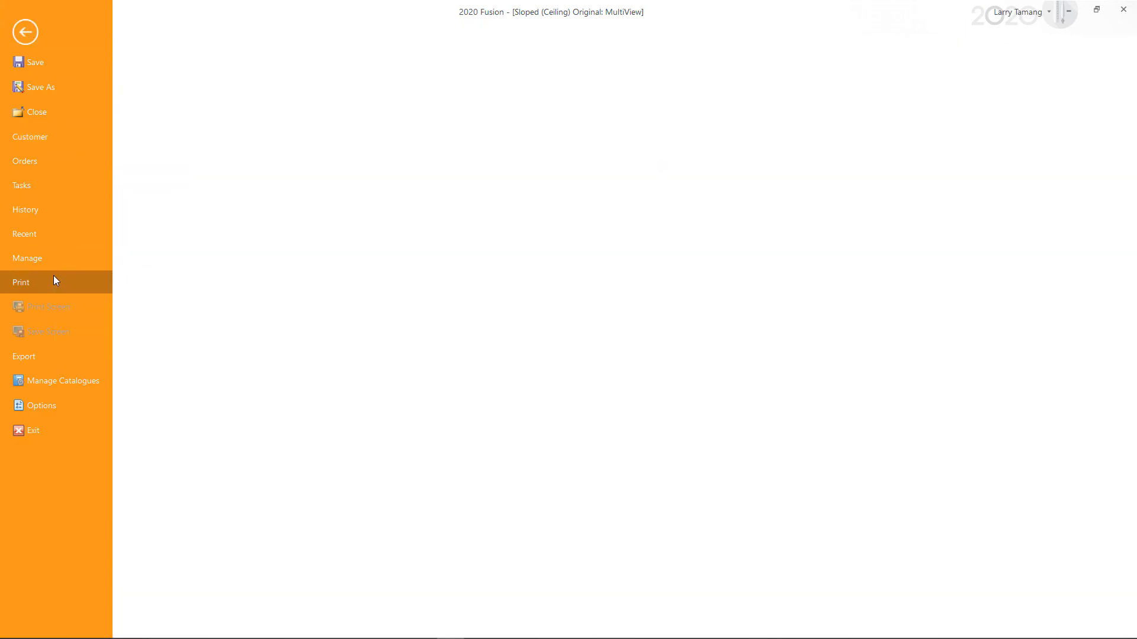
click(22, 282)
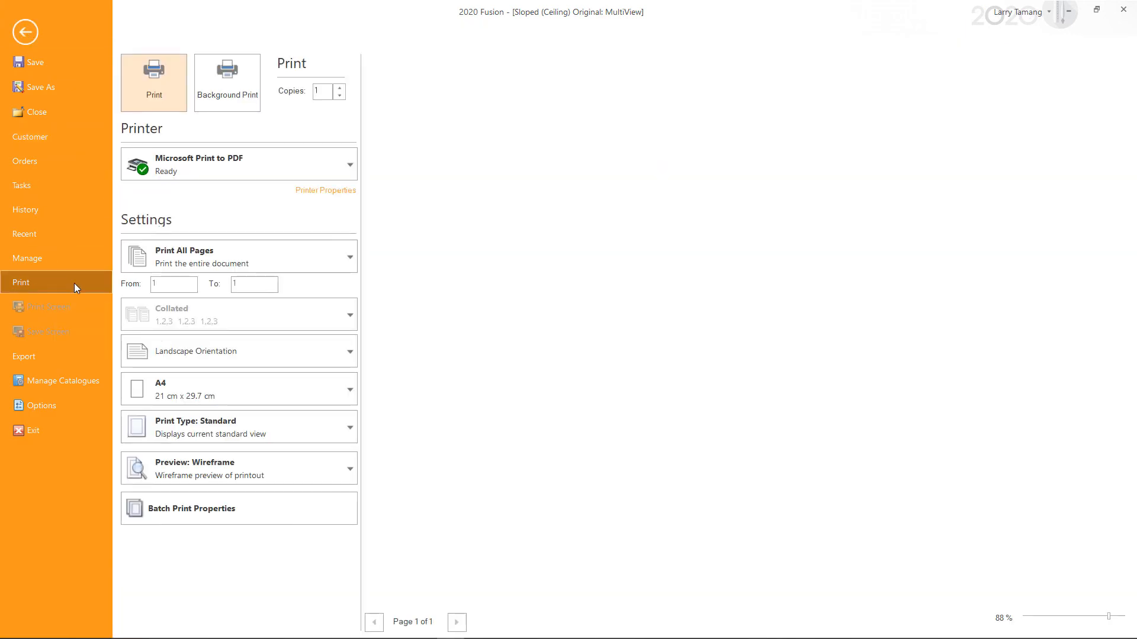
click(238, 468)
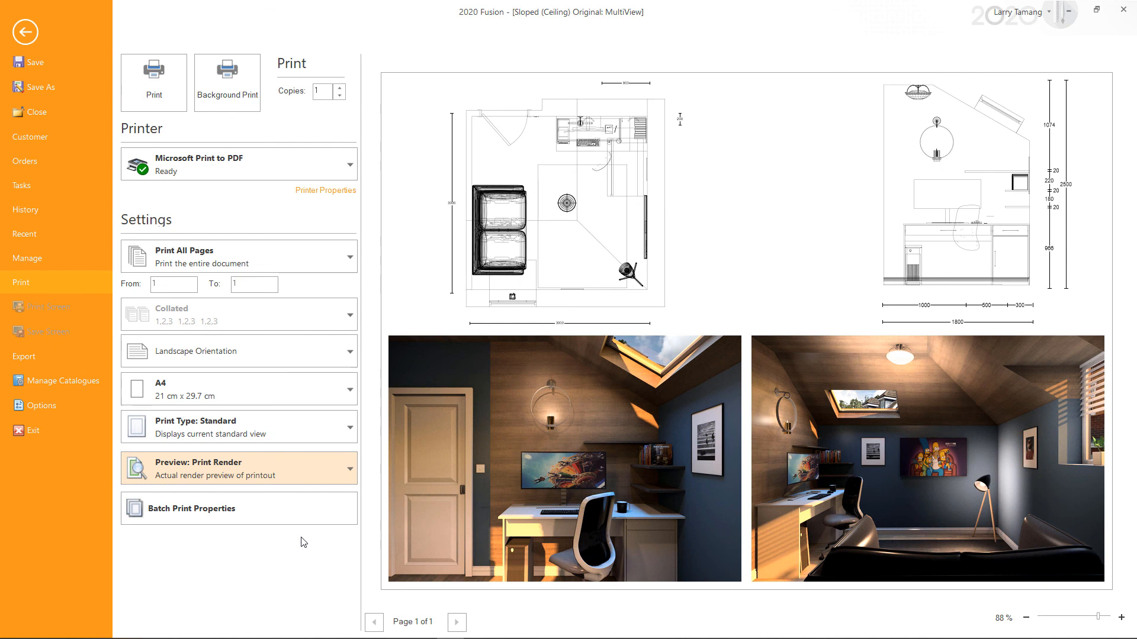